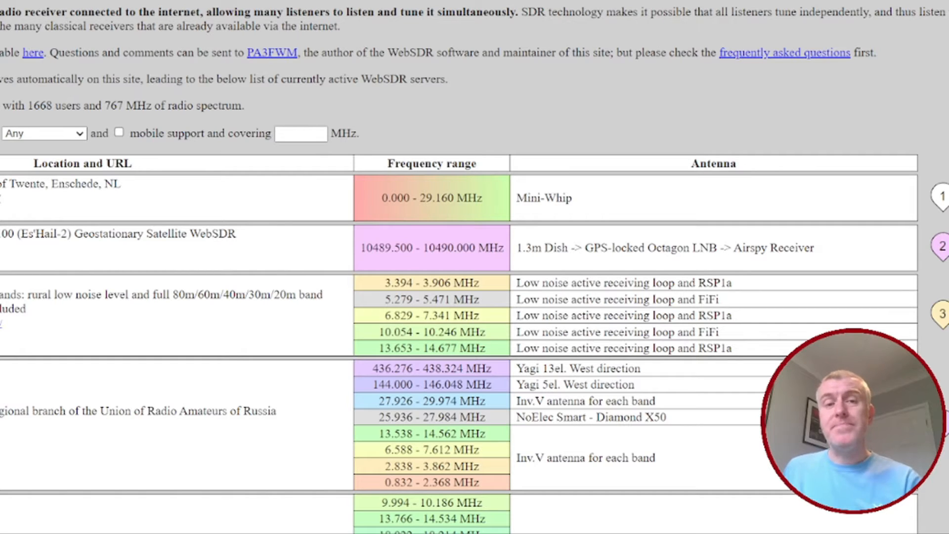
# Step: Scroll through the Hack Green WebSDR landing page for the Nantwich bunker receiver
pyautogui.scroll(-3)
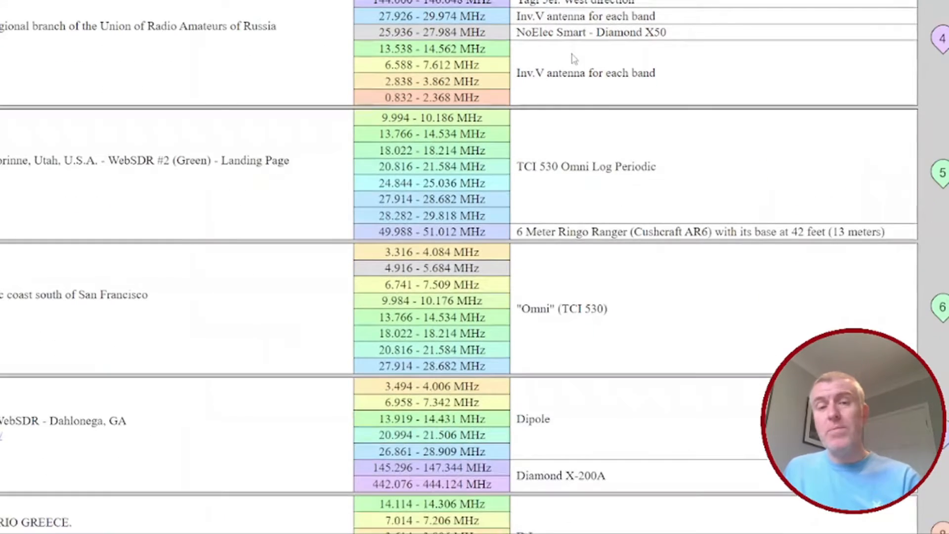
pyautogui.scroll(-3)
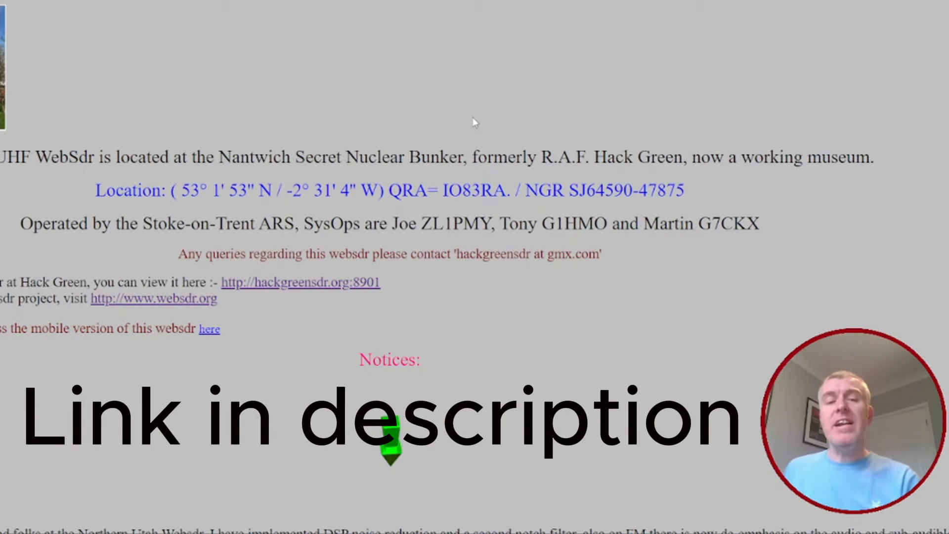
pyautogui.moveTo(479, 115)
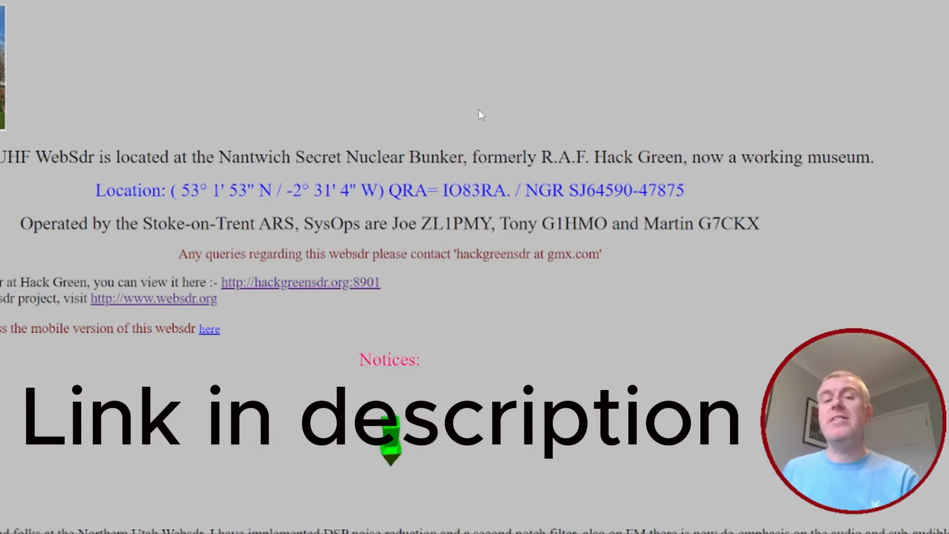
pyautogui.moveTo(478, 124)
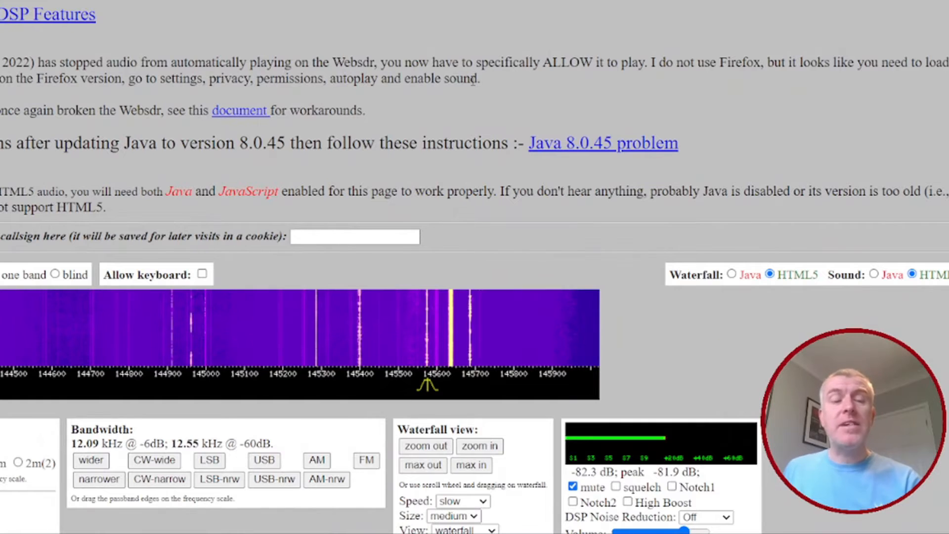
# Step: Scroll down to the Hack Green waterfall, bandwidth and audio control panels
pyautogui.scroll(-3)
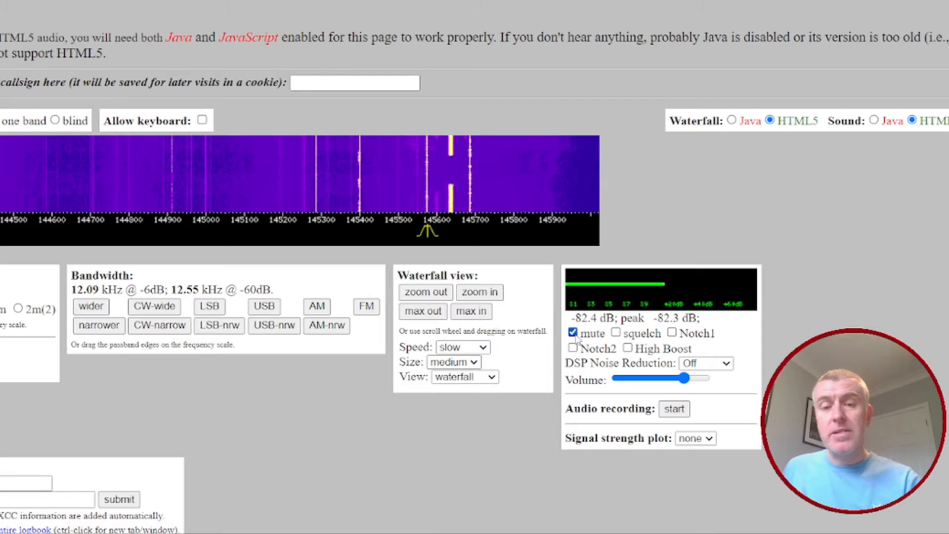
# Step: Unmute Hack Green, raise the volume slider, and toggle the mute checkbox again
pyautogui.click(572, 332)
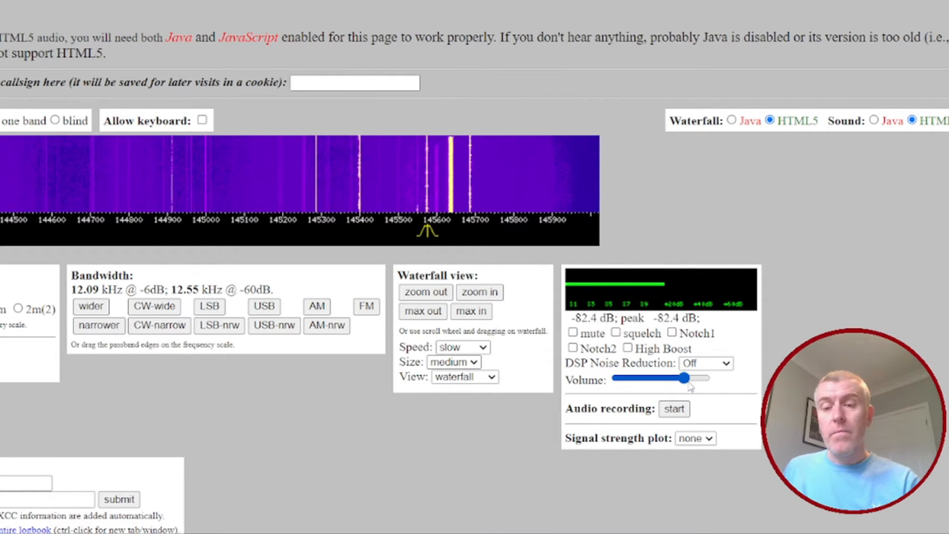
pyautogui.moveTo(684, 378); pyautogui.dragTo(702, 378)
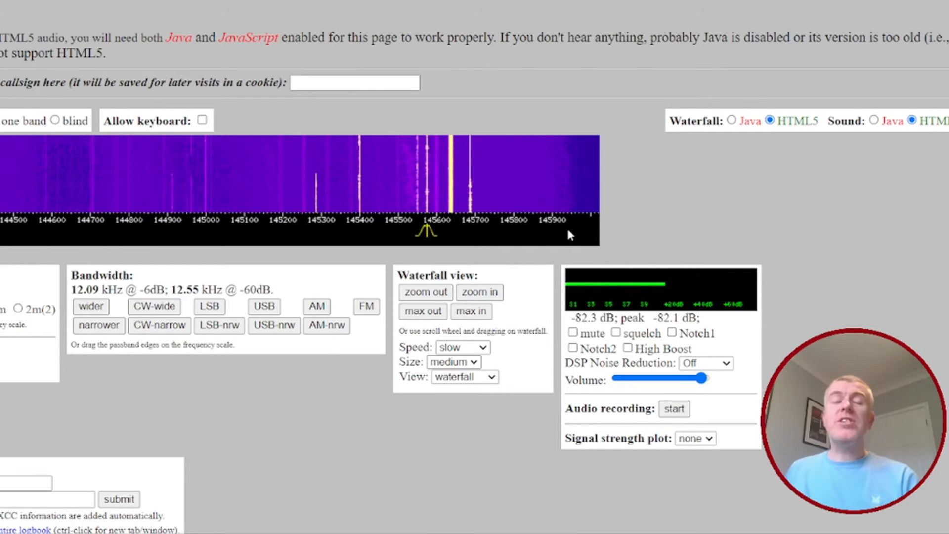
pyautogui.moveTo(569, 235)
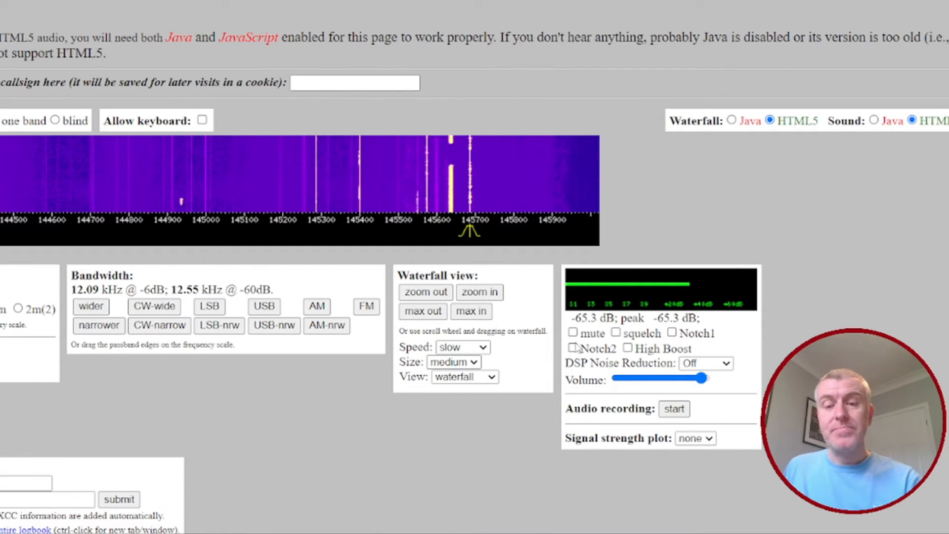
pyautogui.click(572, 332)
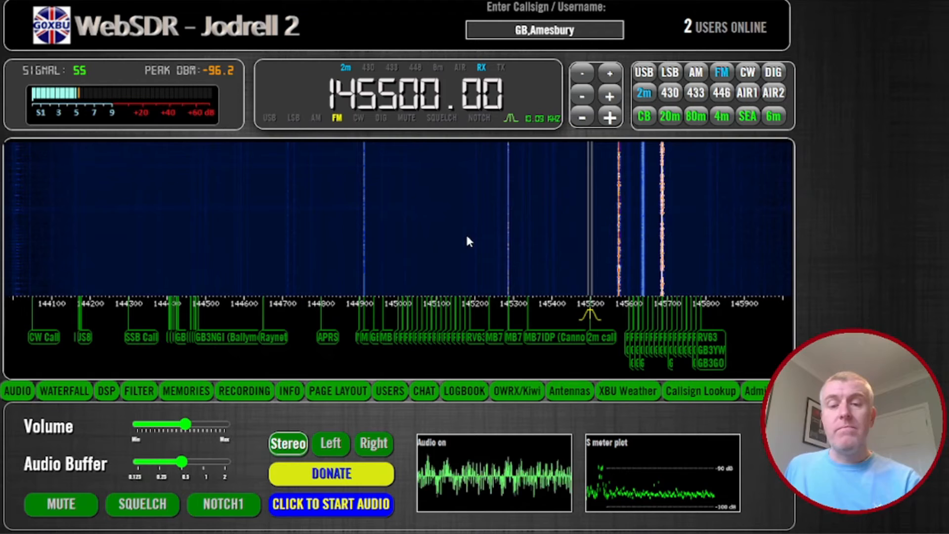
pyautogui.moveTo(620, 205)
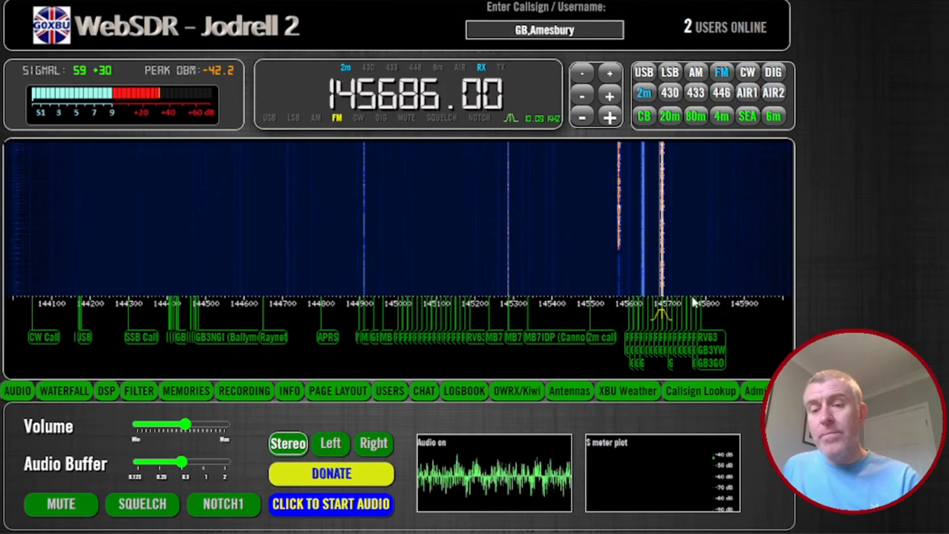
pyautogui.moveTo(658, 370)
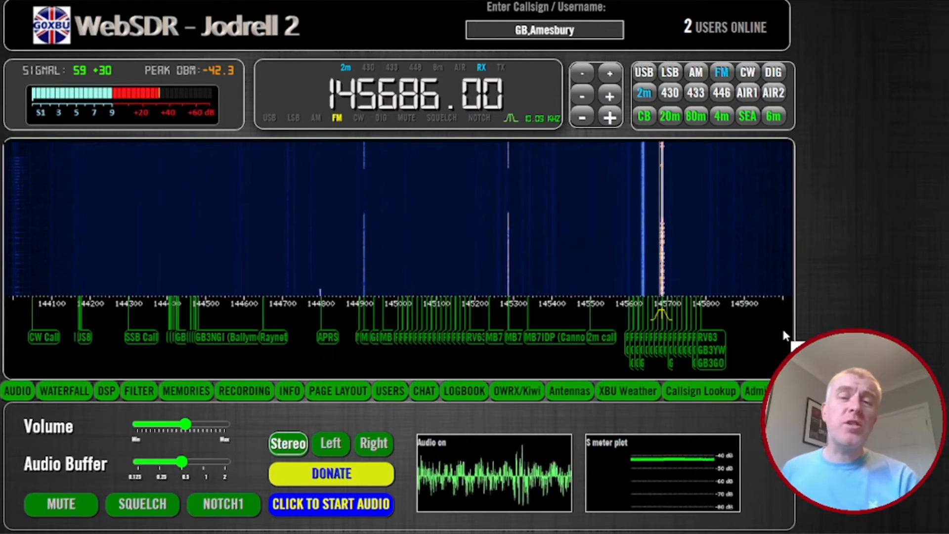
pyautogui.moveTo(777, 312)
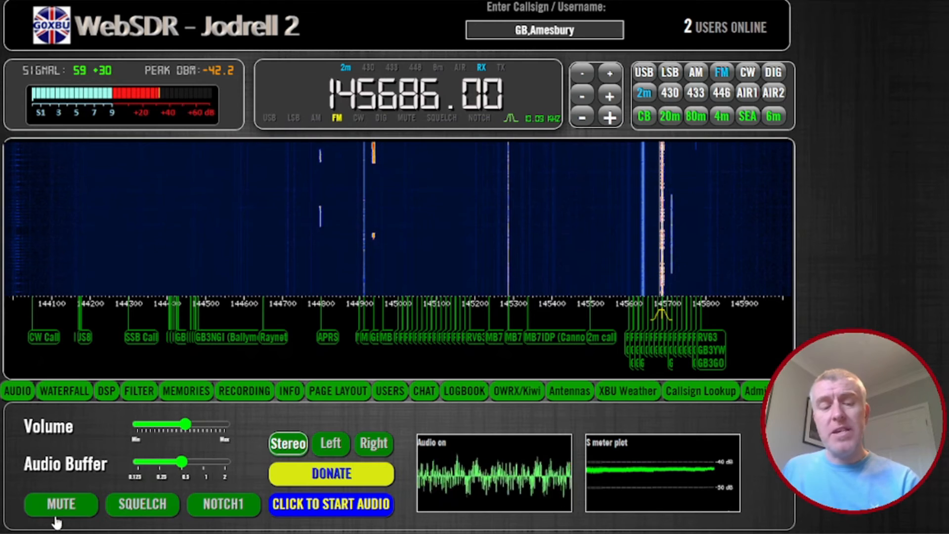
# Step: Mute the Jodrell 2 receiver audio while tuned to 145.686 MHz FM
pyautogui.click(60, 504)
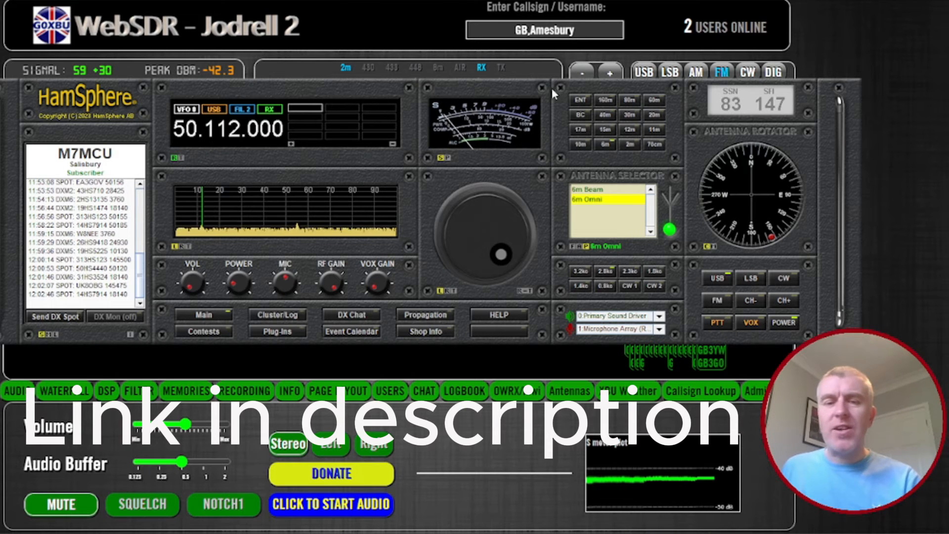
pyautogui.moveTo(511, 92)
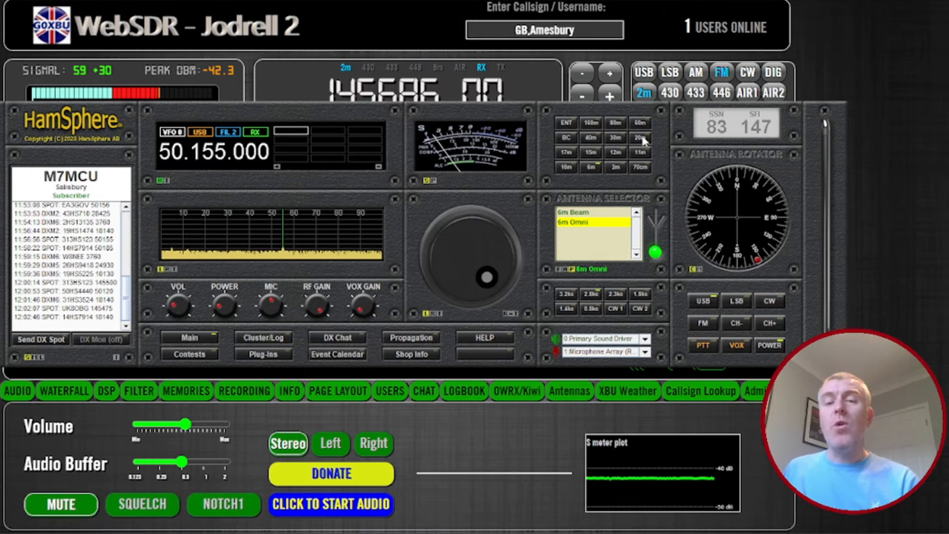
pyautogui.moveTo(759, 377)
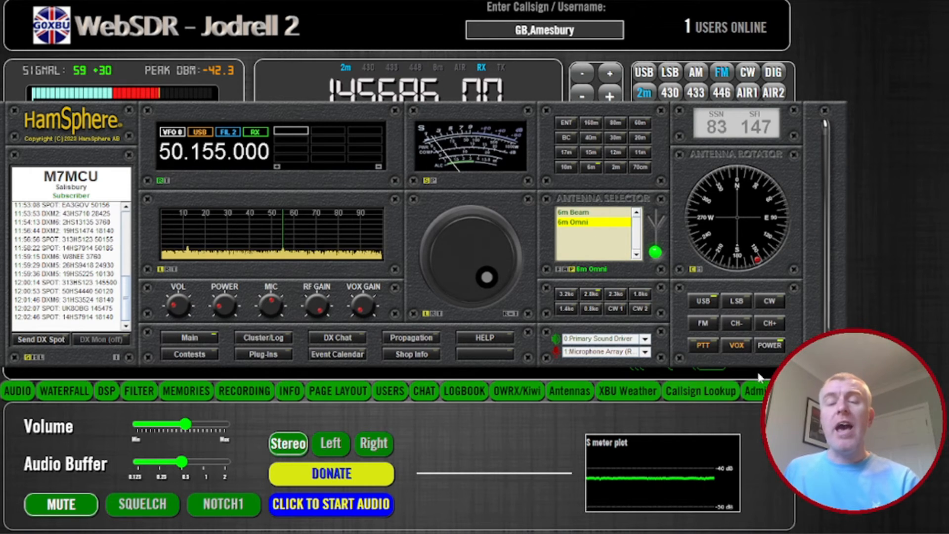